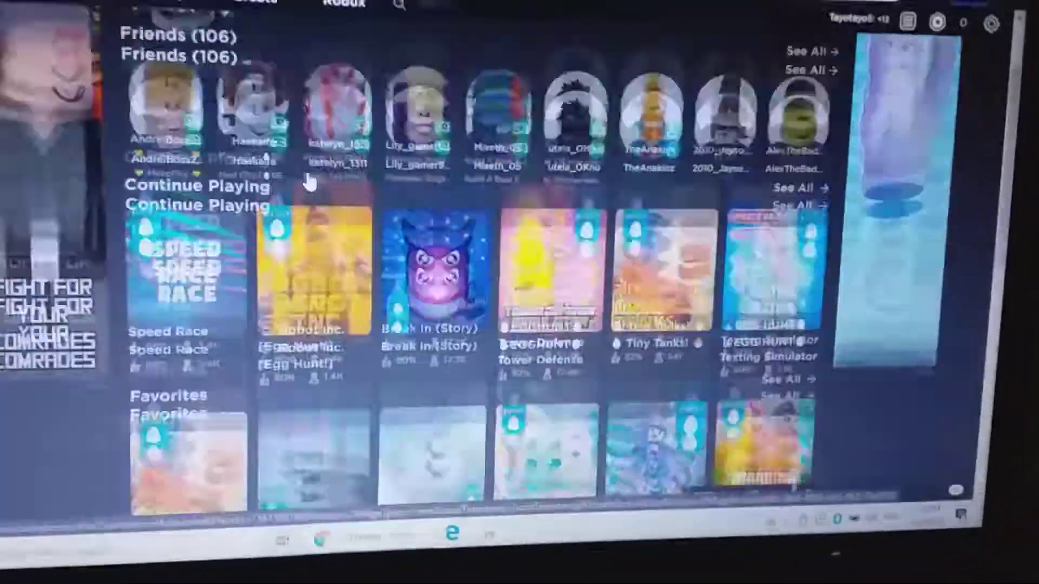
scroll(down, 3)
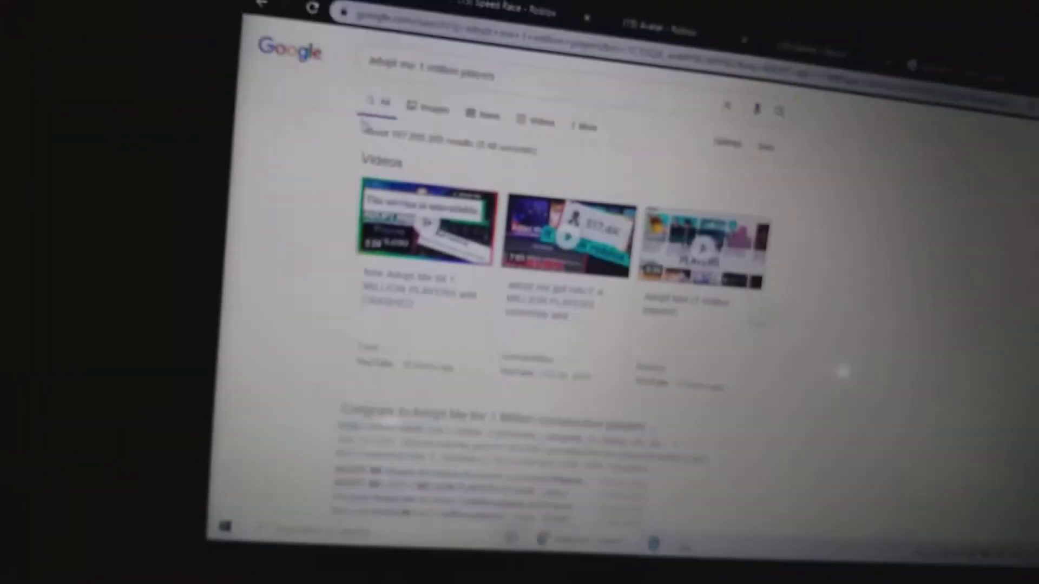
scroll(down, 3)
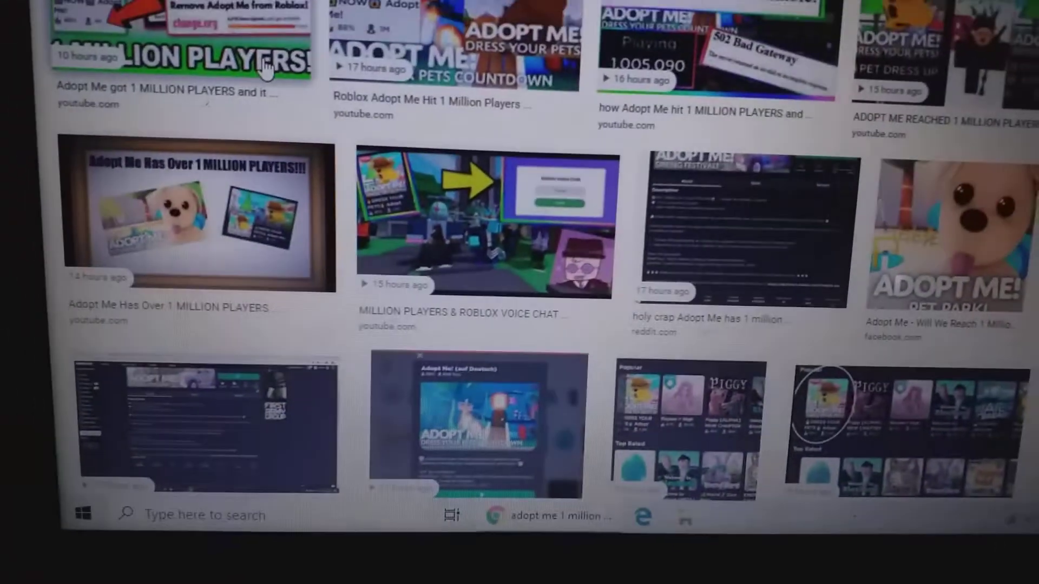
scroll(down, 3)
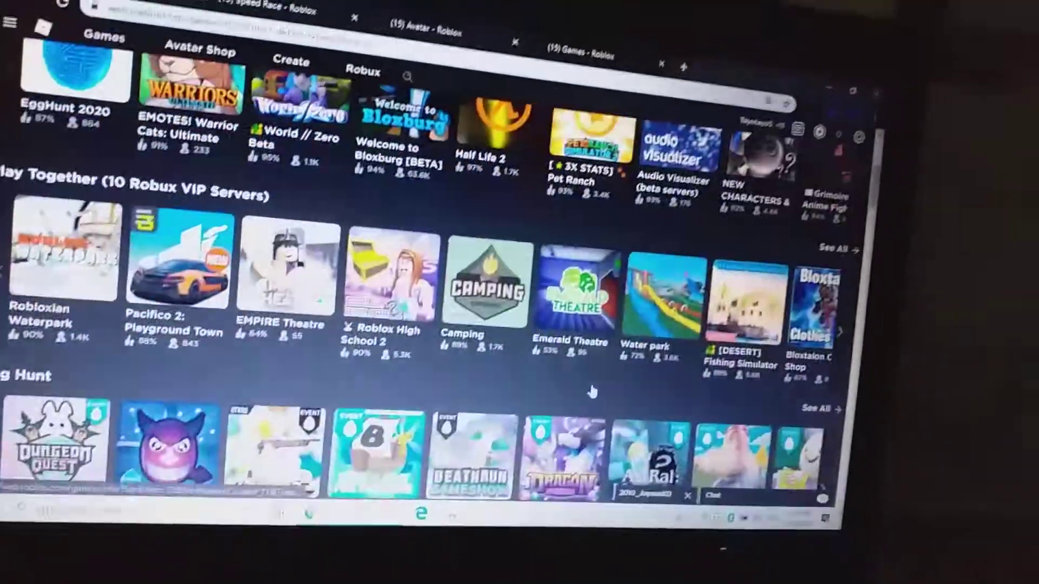
scroll(up, 3)
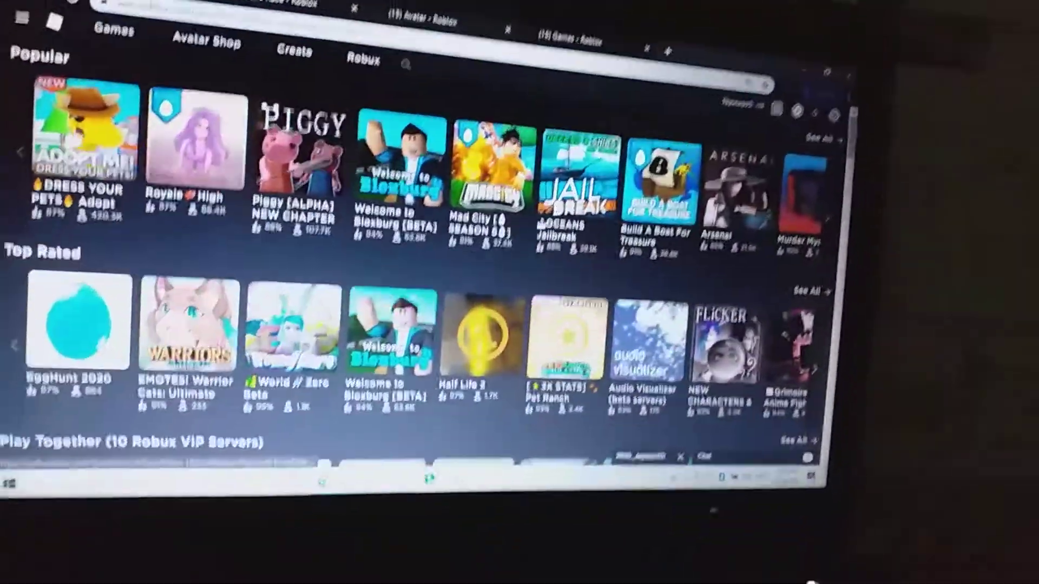